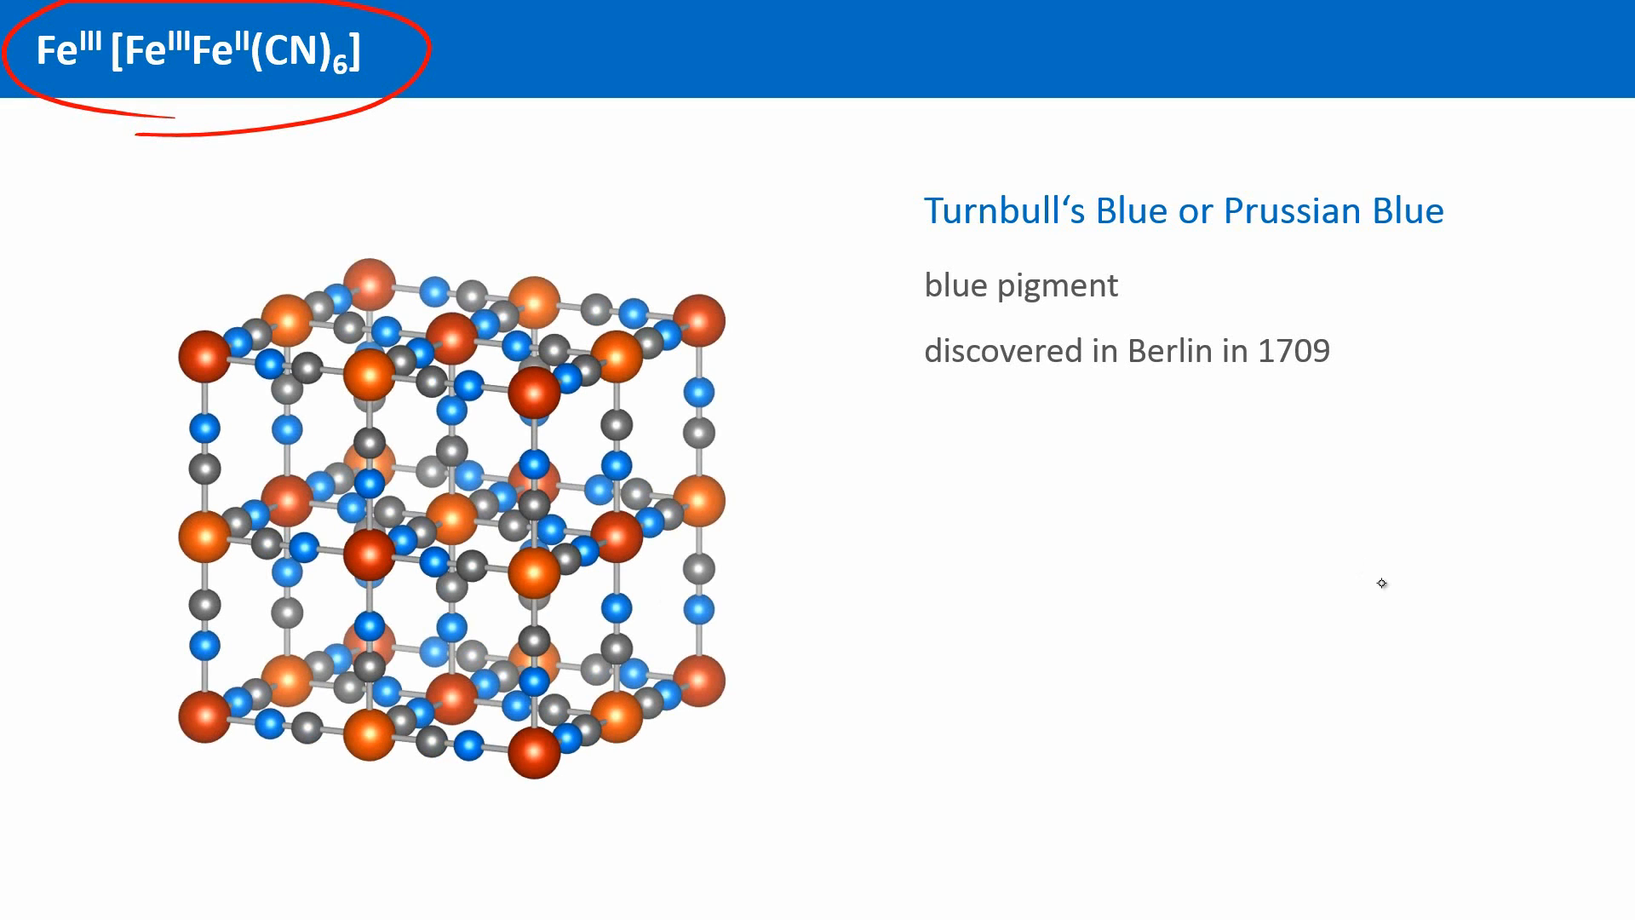
mouse_move(521, 848)
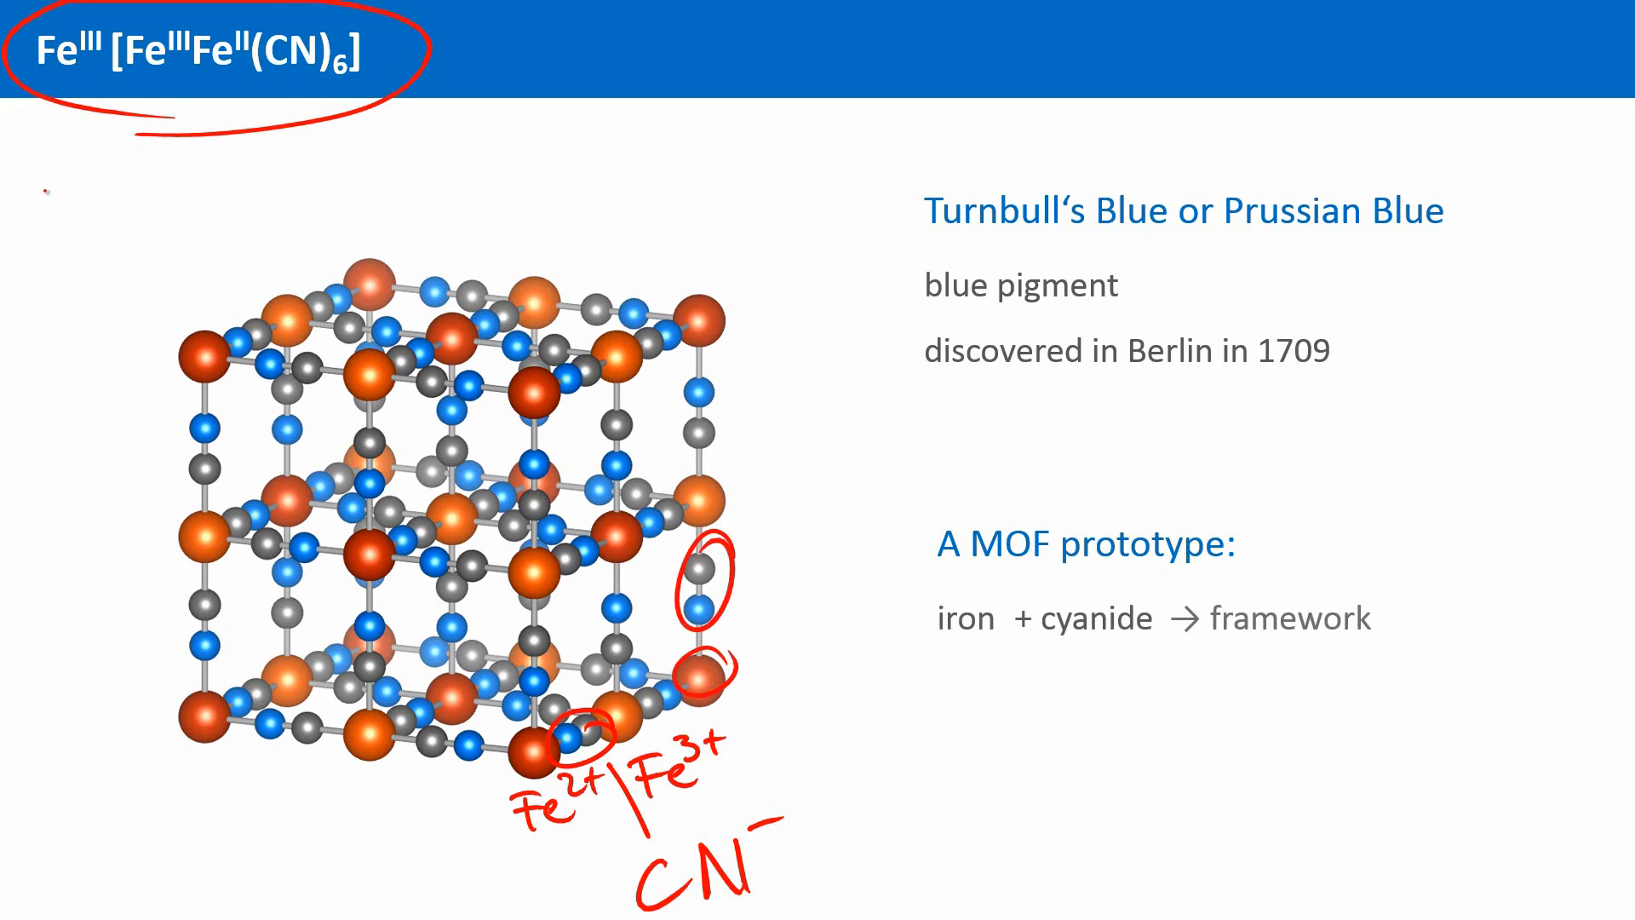
text(MOF)
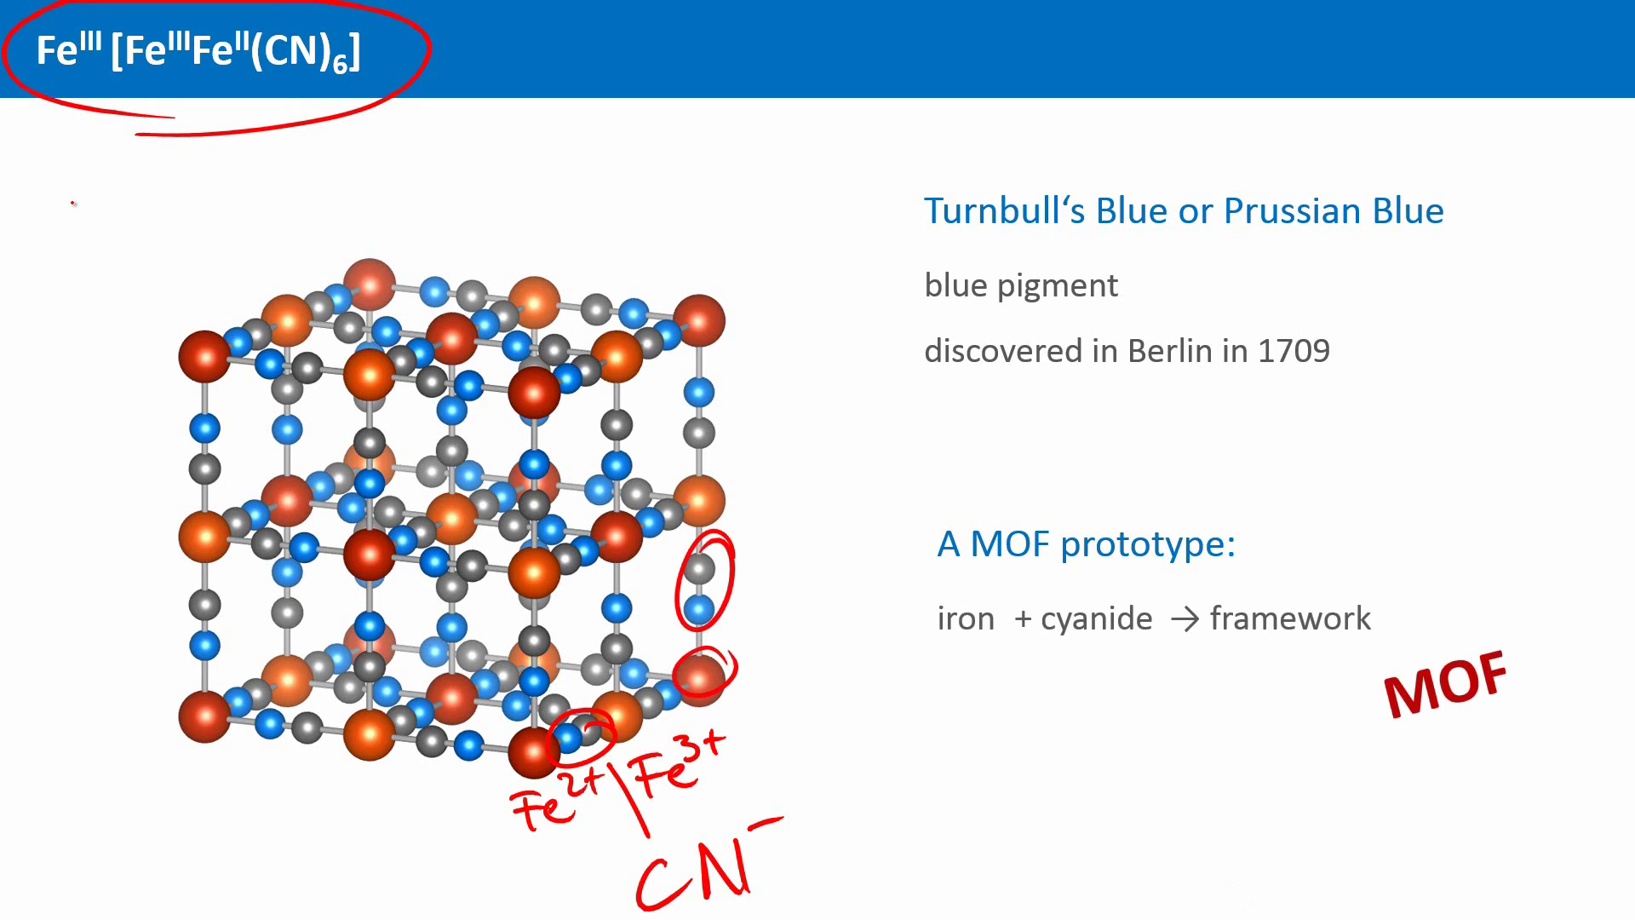
mouse_move(1356, 826)
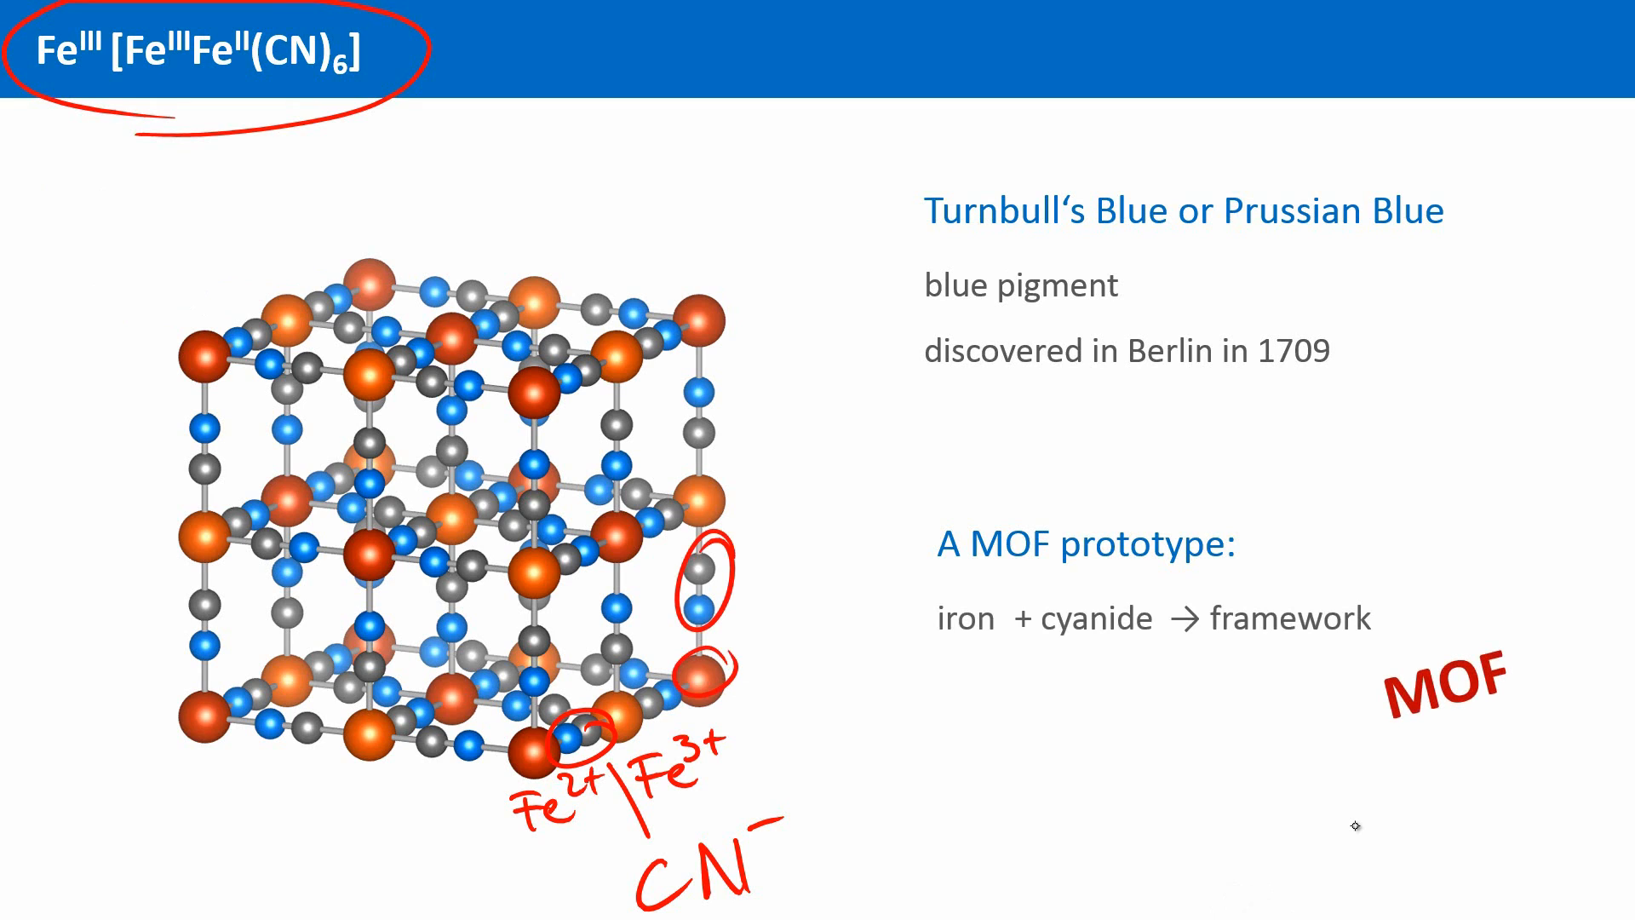